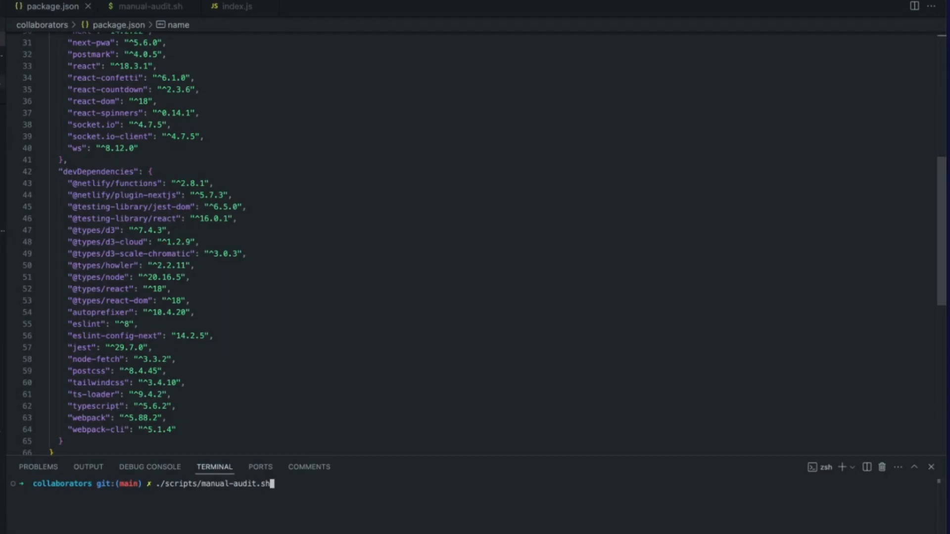
# Run ./scripts/manual-audit.sh in the integrated terminal for the collaborators project.
pyautogui.click(148, 7)
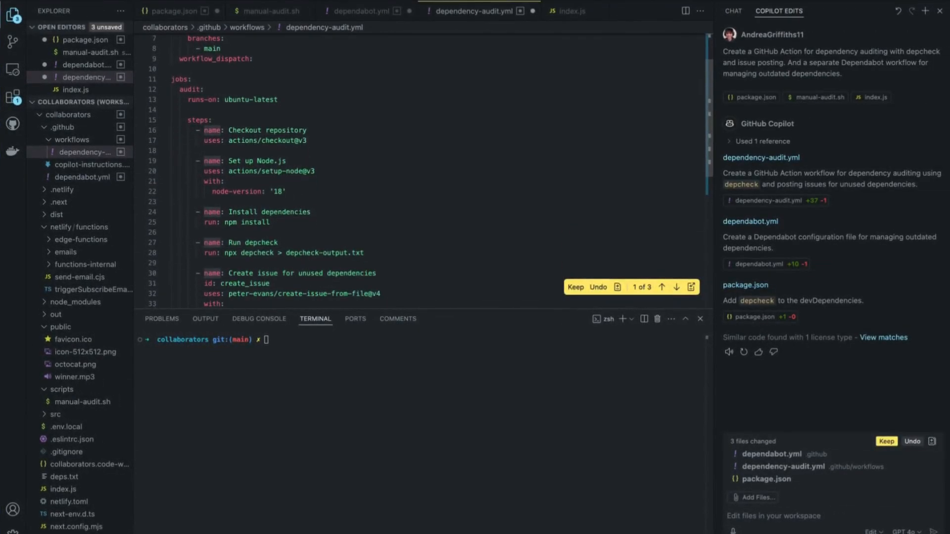
# Review Copilot Edits' generated dependency-audit workflow, Dependabot config and depcheck devDependency.
pyautogui.scroll(-3)
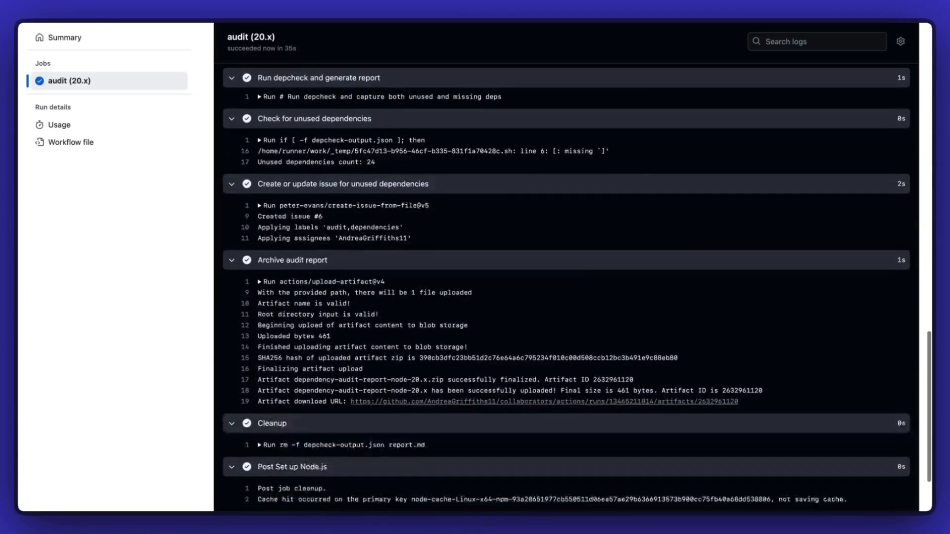
# From the audit job log, open issue #6 'Unused Dependencies Found - Node v20.x' and review its report.
pyautogui.scroll(-3)
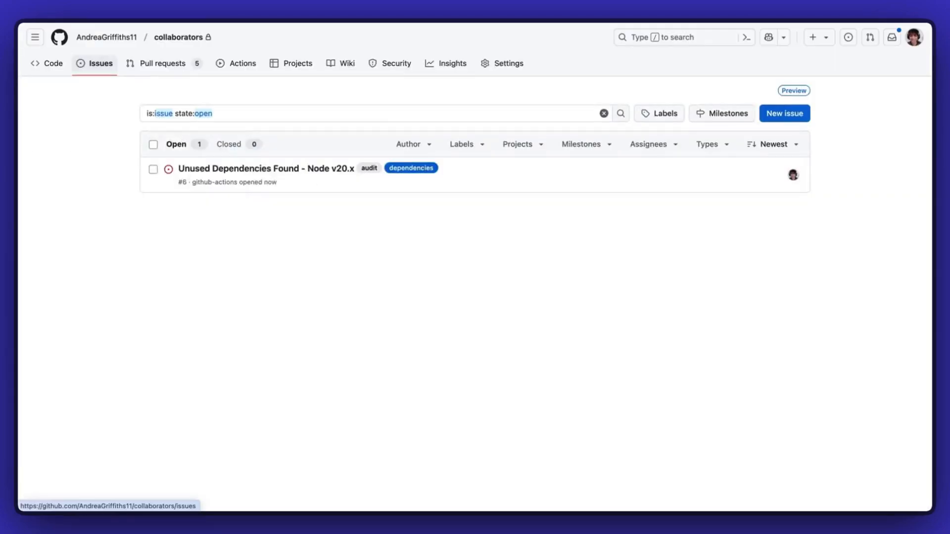
pyautogui.click(264, 168)
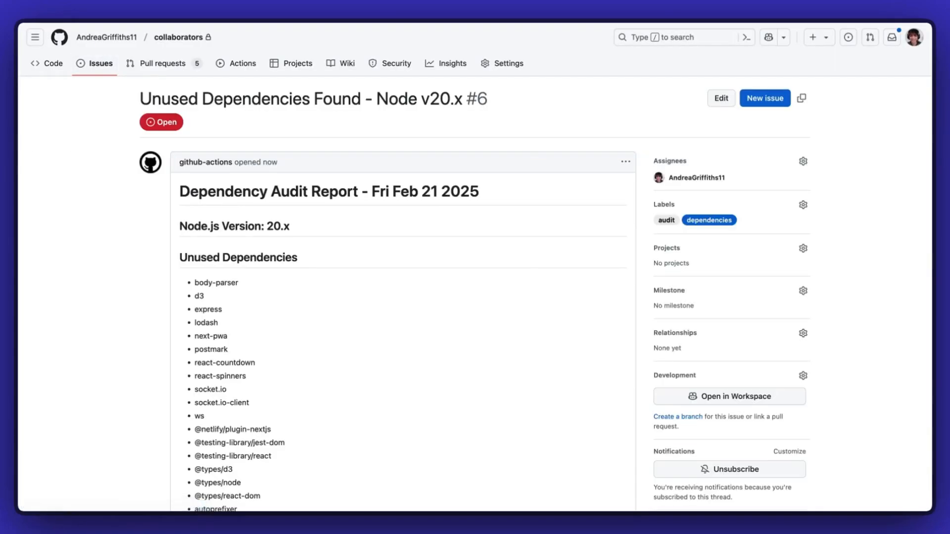
pyautogui.scroll(-3)
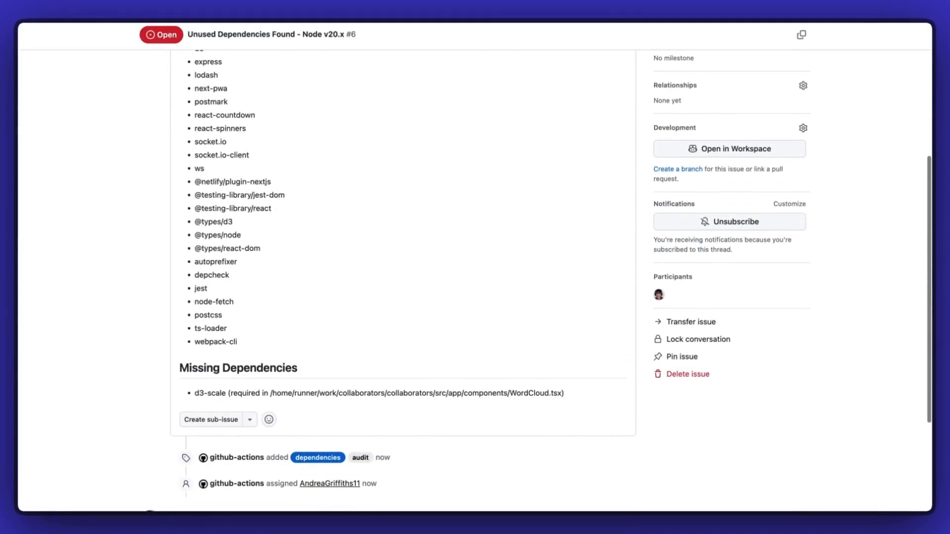